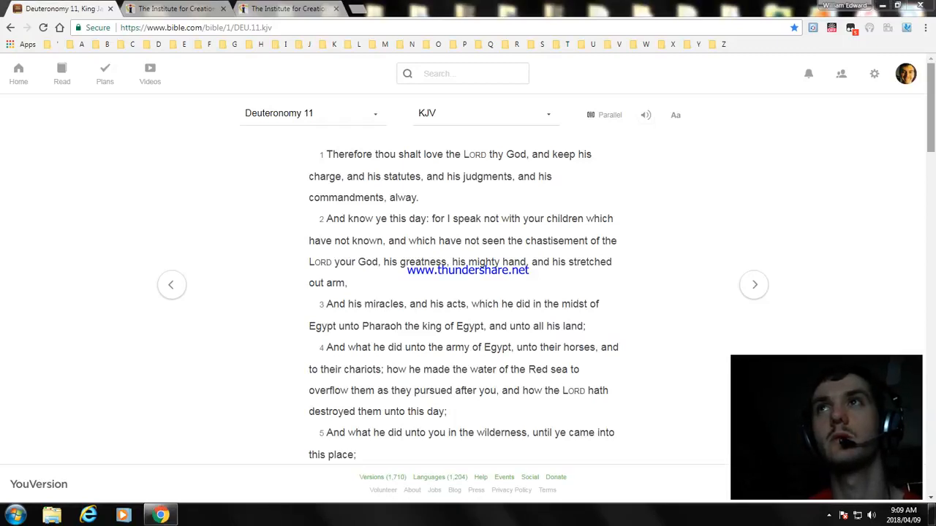
Scroll the Deuteronomy 11 reading down to verses 5 through 10
scroll("down", 3)
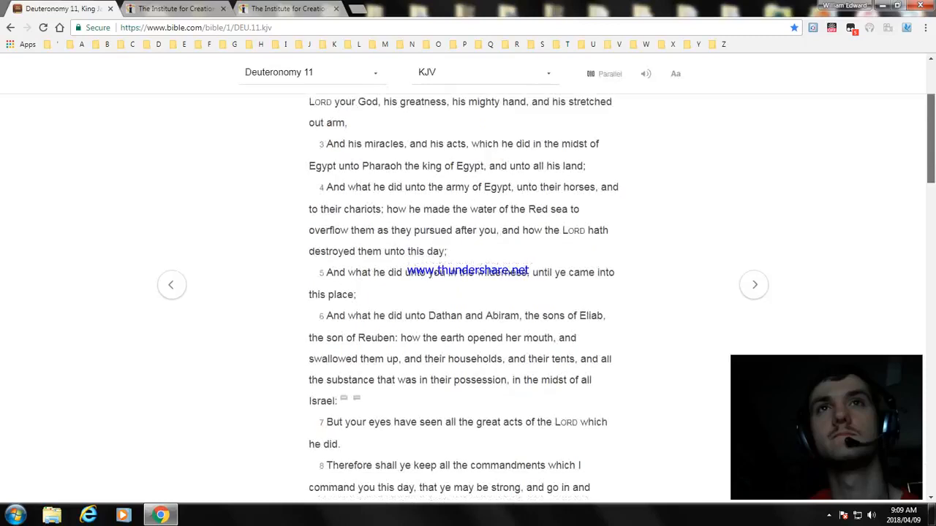
scroll("down", 3)
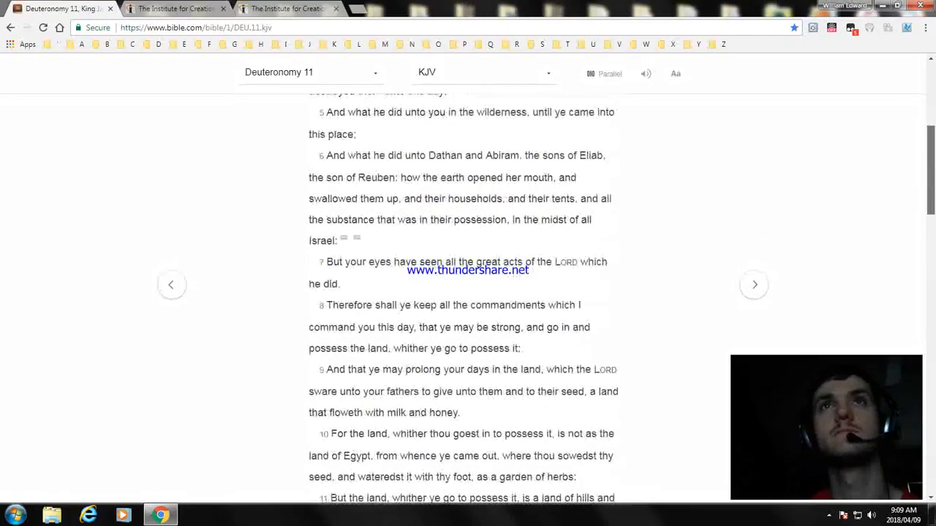
scroll("down", 3)
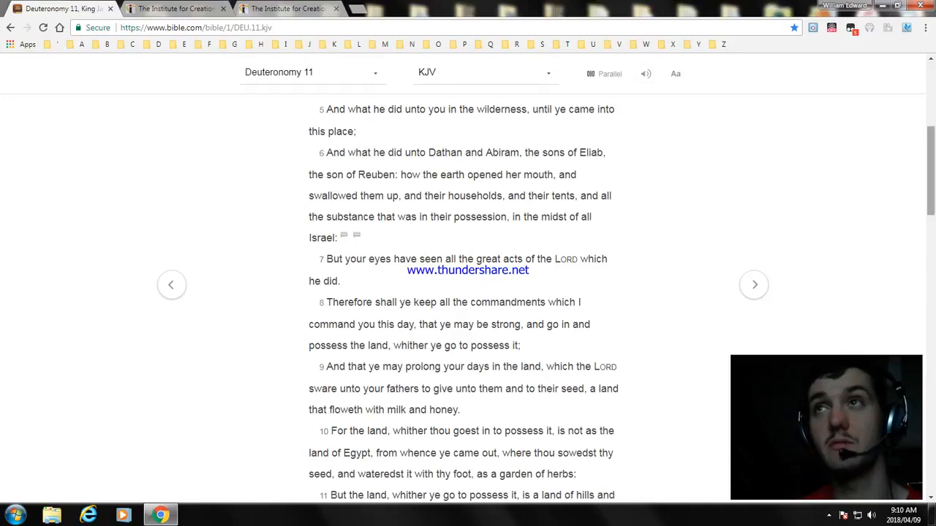
Scroll further down Deuteronomy 11 to settle on verses 10 through 16
scroll("down", 3)
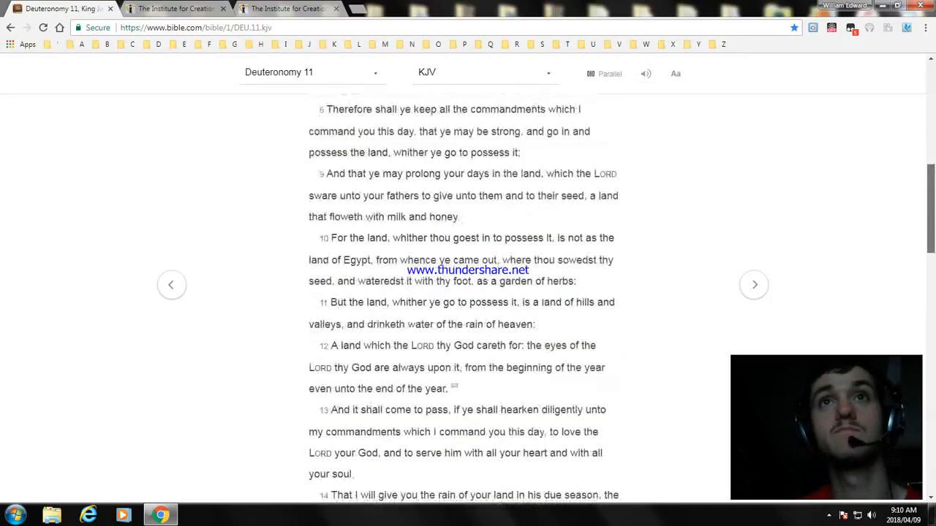
scroll("down", 3)
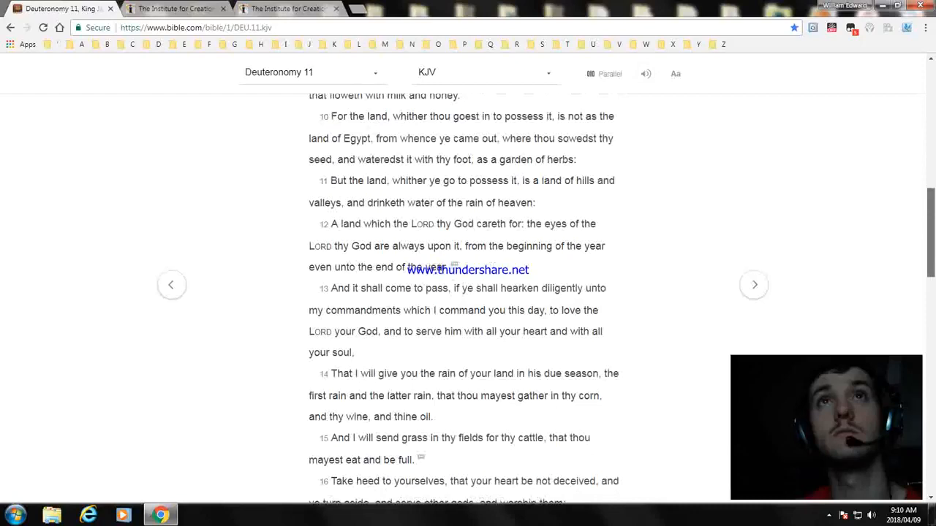
scroll("up", 3)
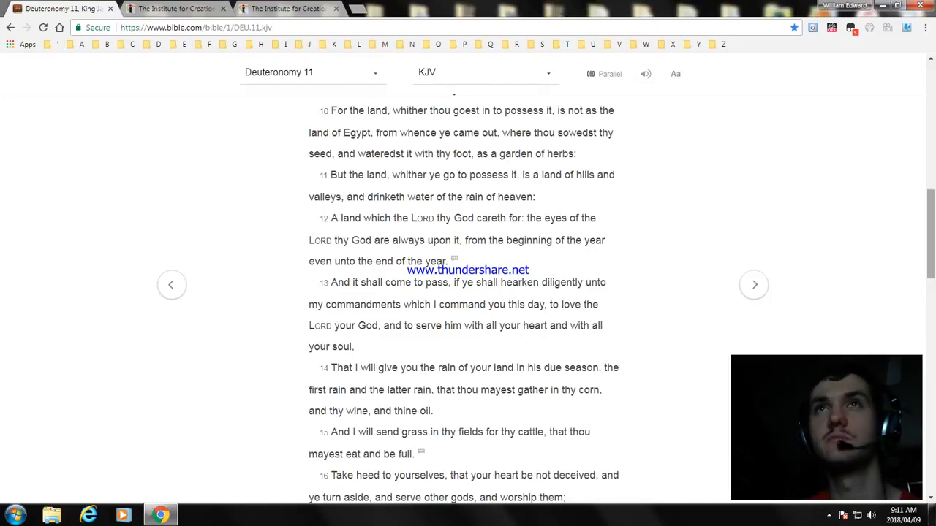
Scroll Deuteronomy 11 to show verses 15 through 21
scroll("down", 3)
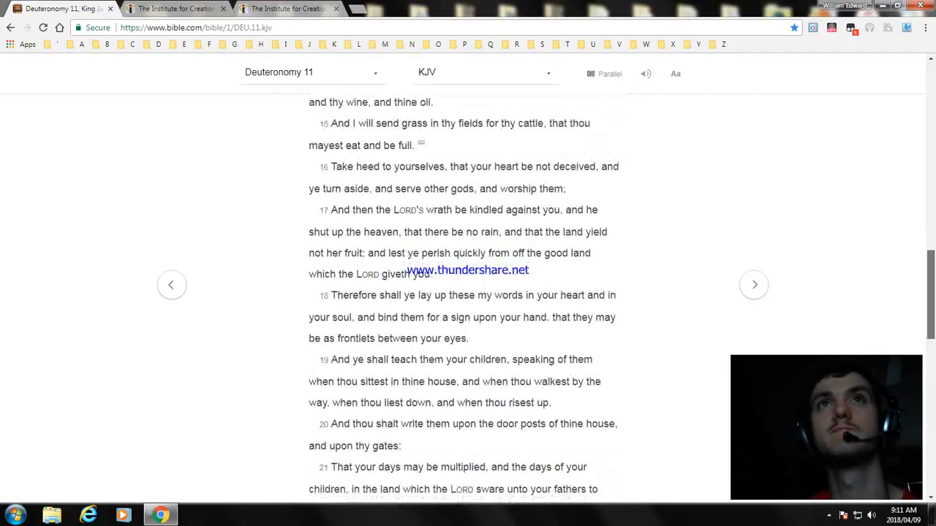
scroll("up", 3)
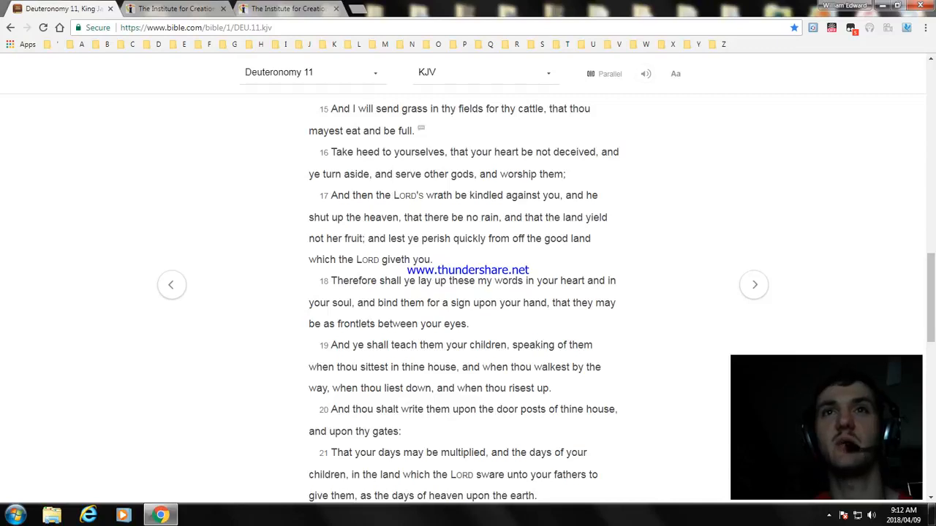
Scroll Deuteronomy 11 down to verses 20 through 27
scroll("down", 3)
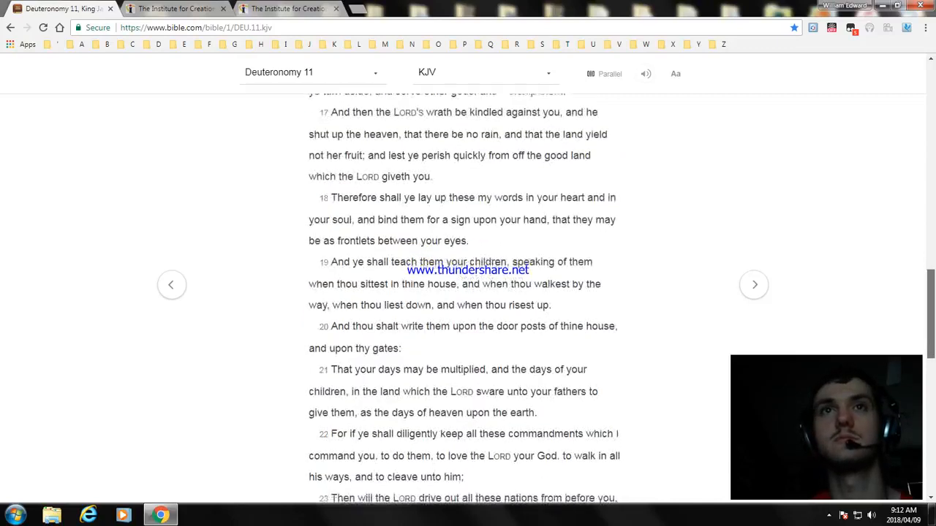
scroll("down", 3)
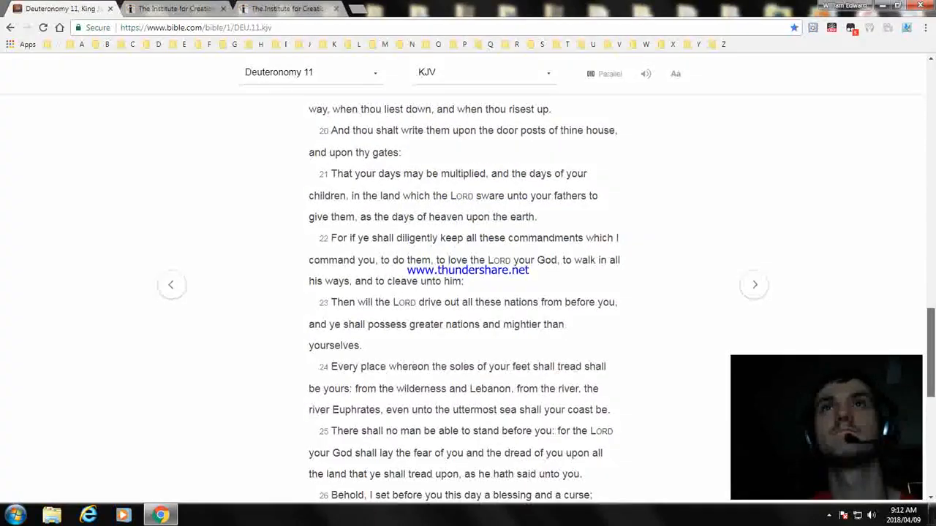
scroll("down", 3)
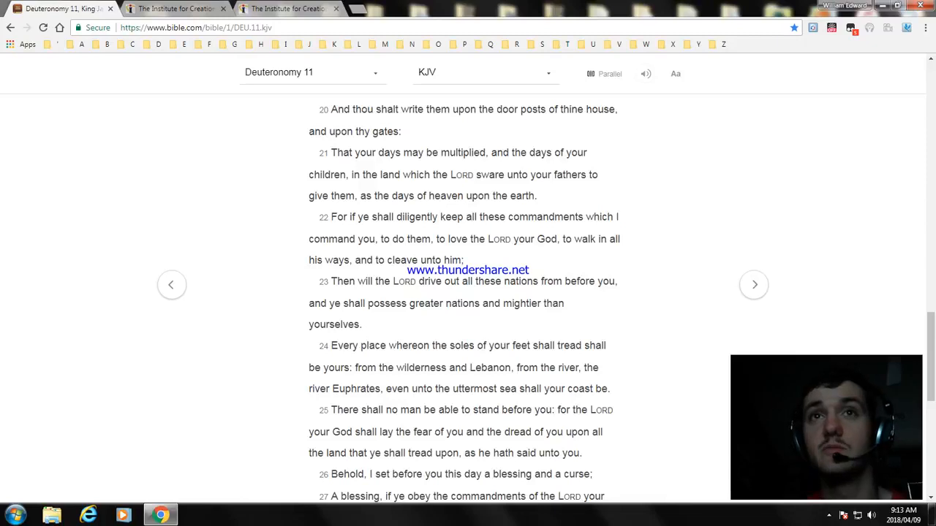
Scroll to the end of Deuteronomy 11, verses 29 through 32 and the copyright notice
scroll("down", 3)
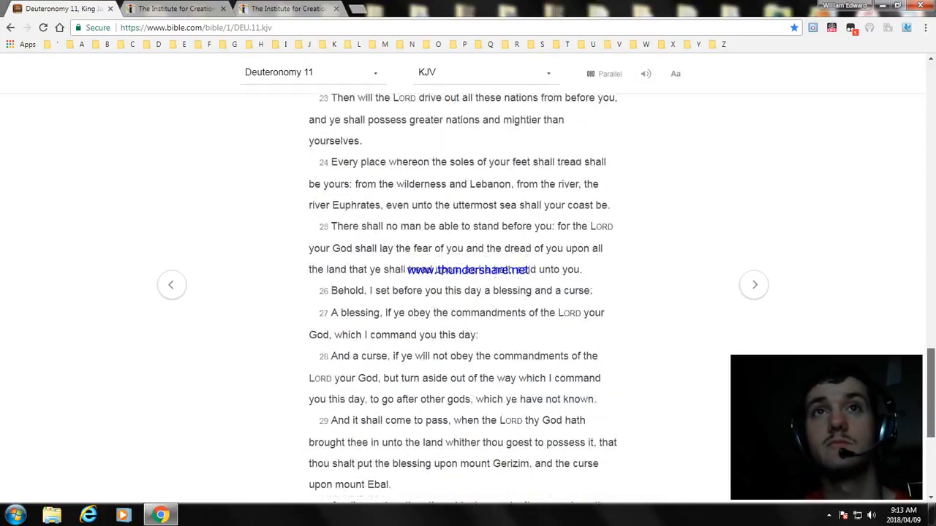
scroll("down", 3)
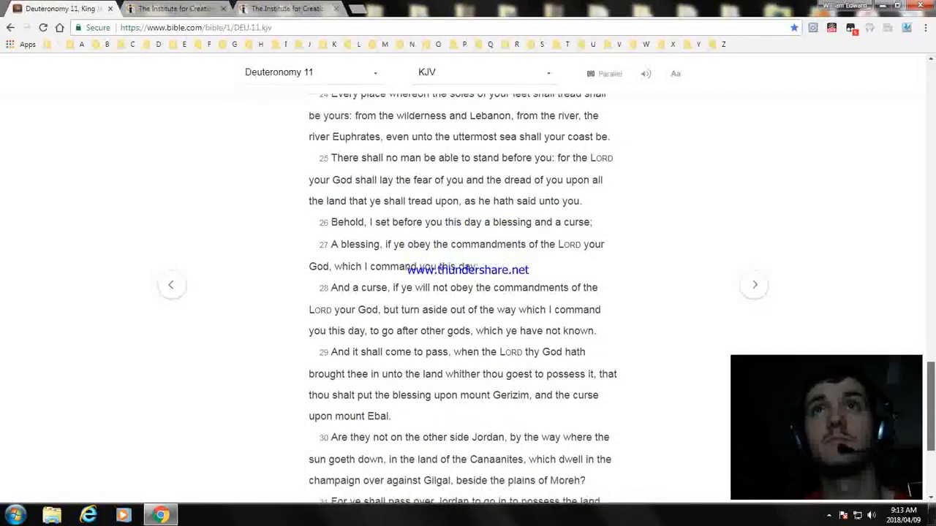
scroll("down", 3)
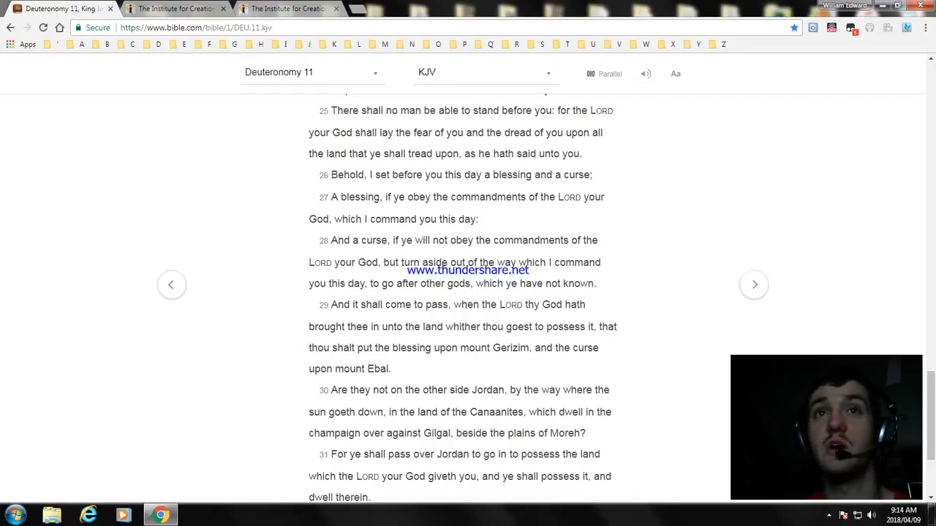
scroll("down", 3)
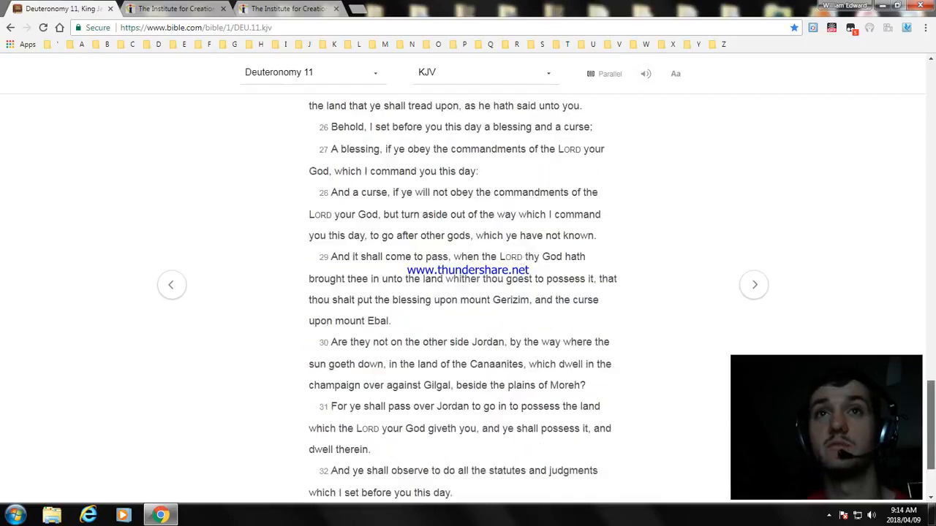
scroll("down", 3)
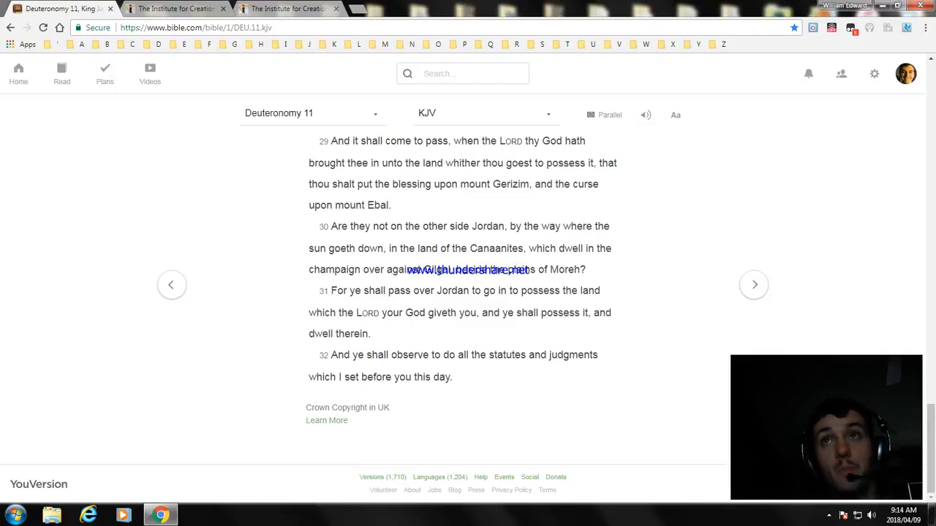
Move on to the next chapter, Deuteronomy 12 (KJV), from its first verse
left_click(754, 283)
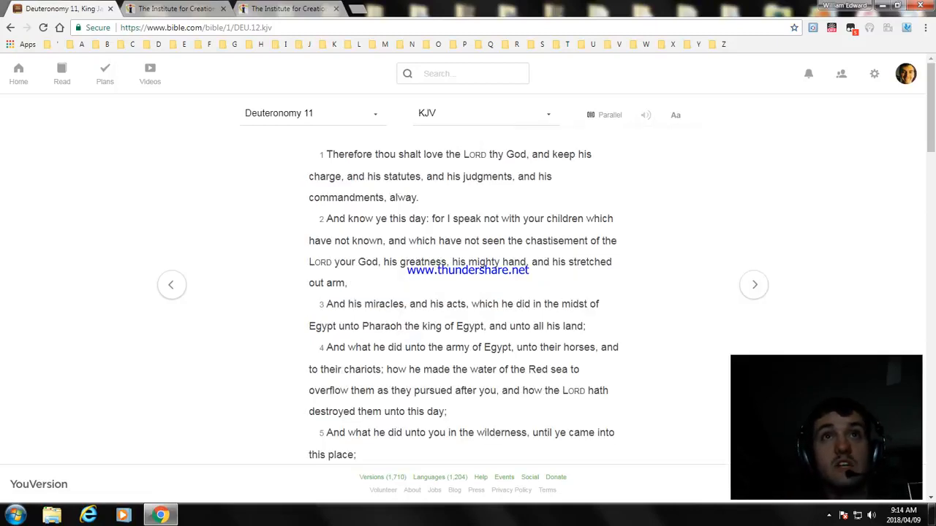
left_click(755, 284)
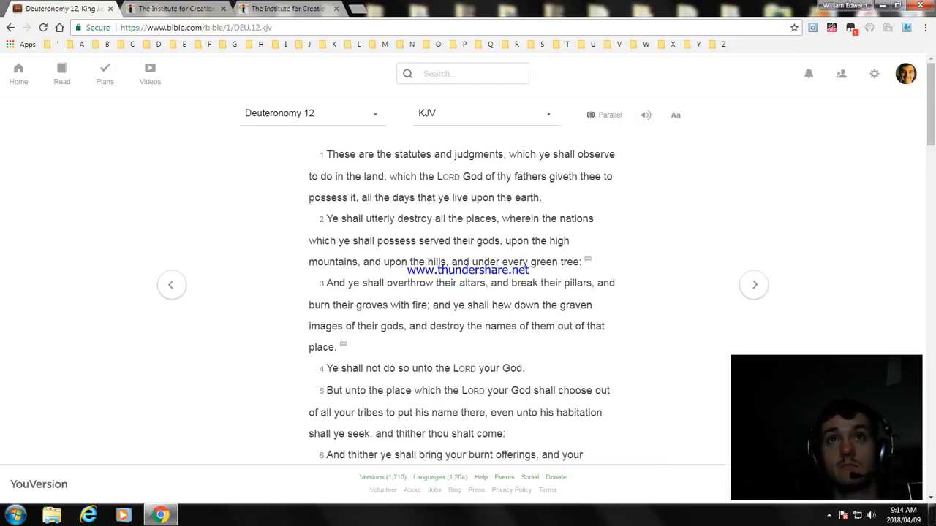
mouse_move(794, 28)
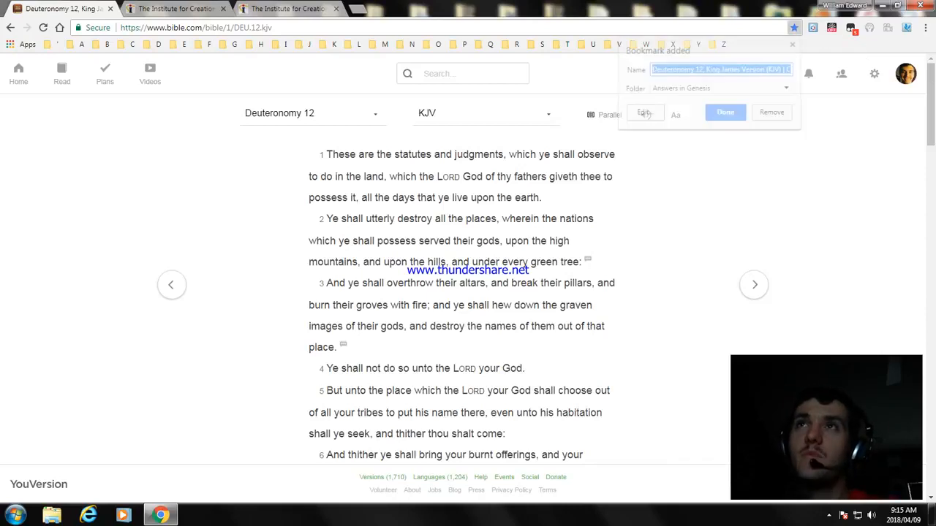
Bookmark the Deuteronomy 12 page in the browser via Edit and Save
left_click(643, 111)
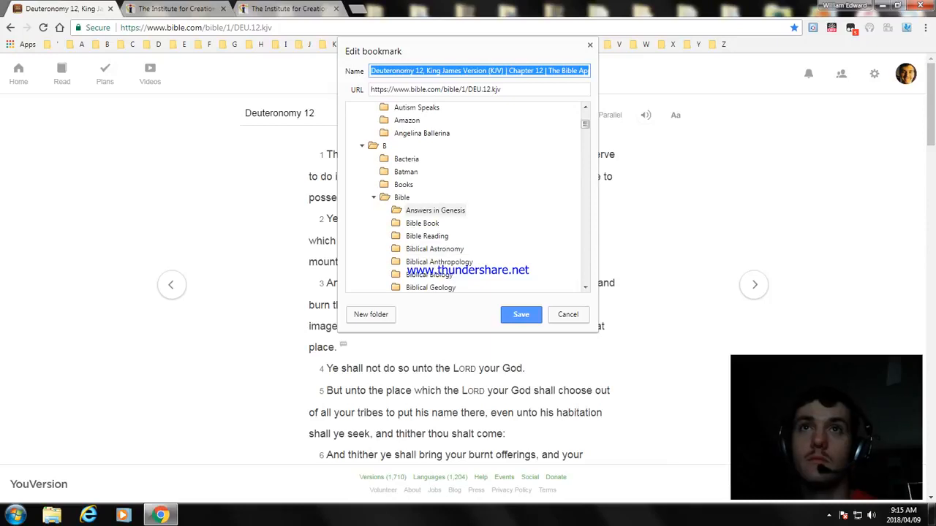
left_click(568, 315)
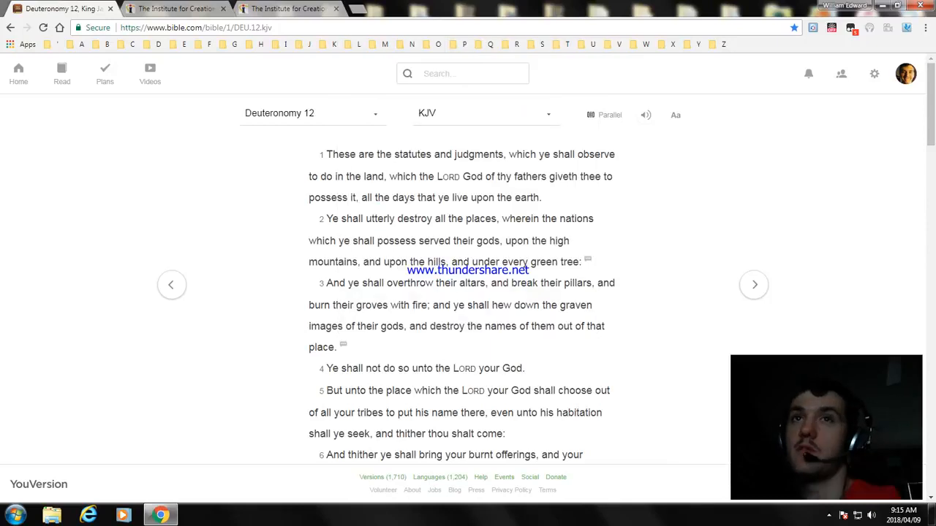